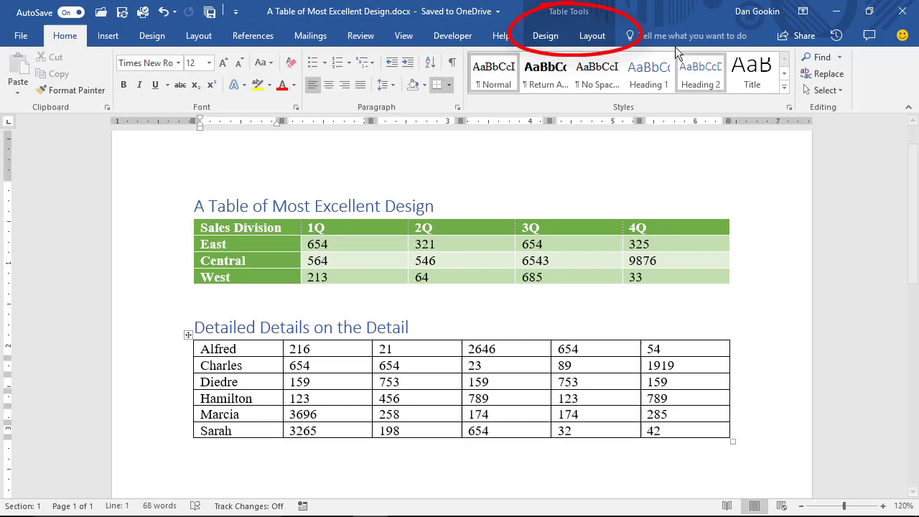
Show Table Tools Design for the Detailed Details table and browse the Table Styles gallery
click(546, 35)
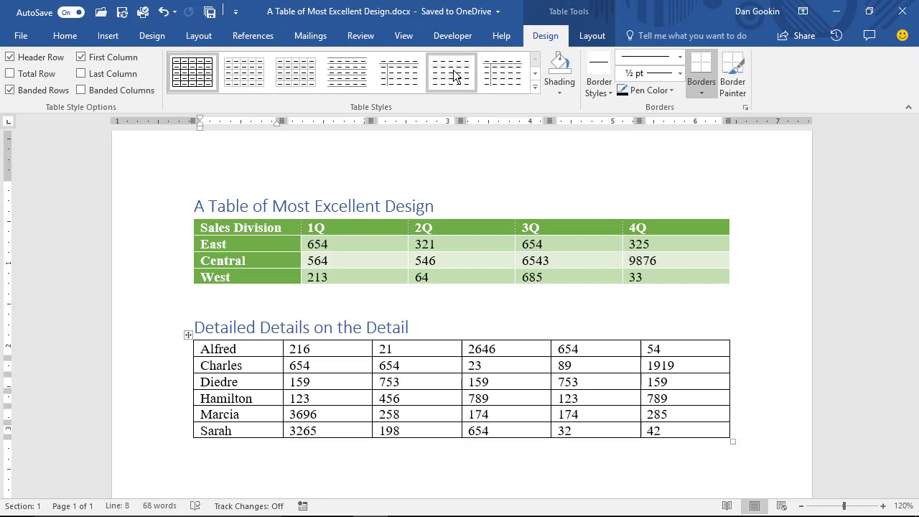
click(295, 72)
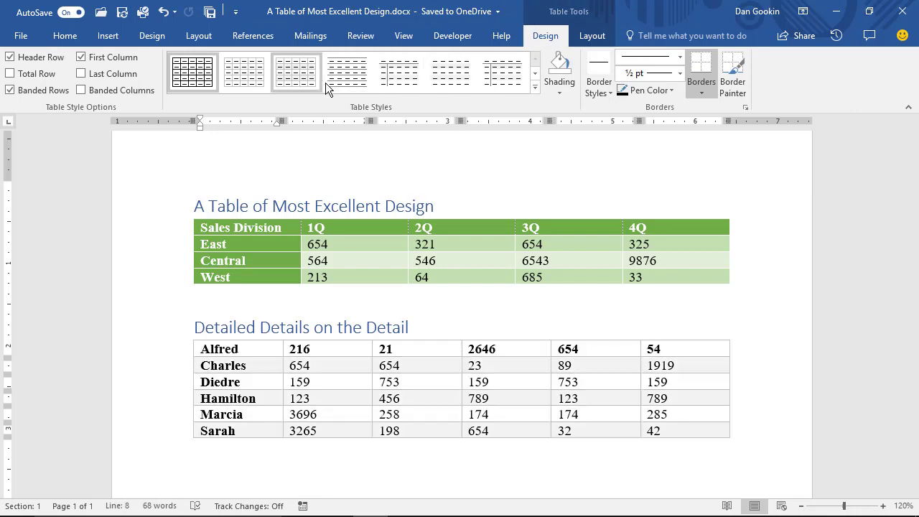
click(536, 87)
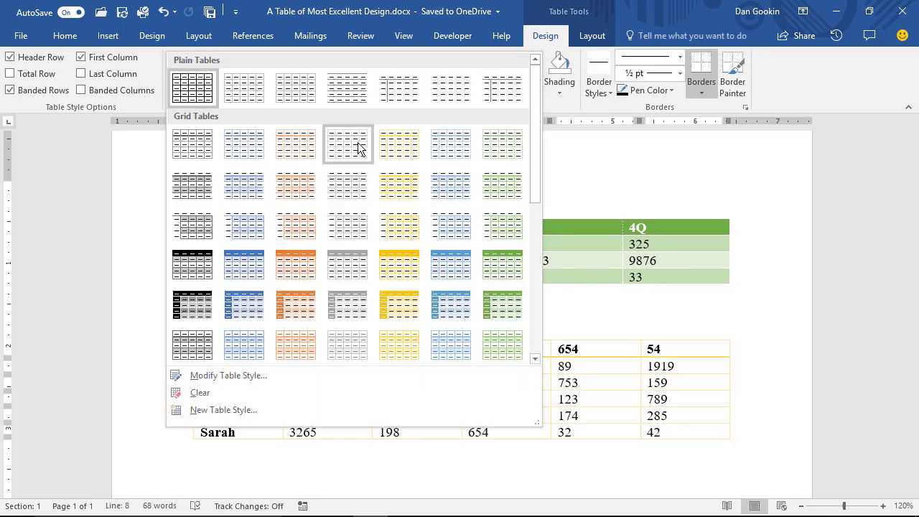
mouse_move(433, 120)
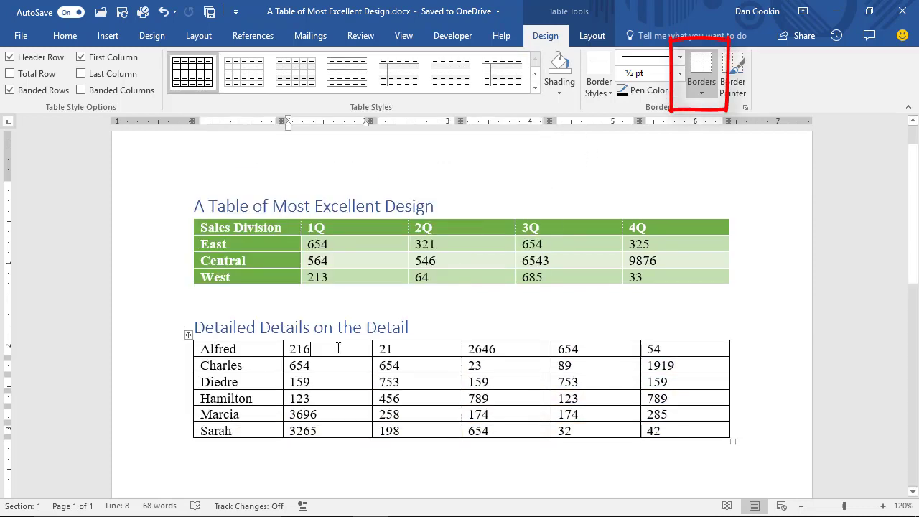
Apply No Border to the Detailed Details table, leaving only gridlines, then reopen Borders
click(701, 92)
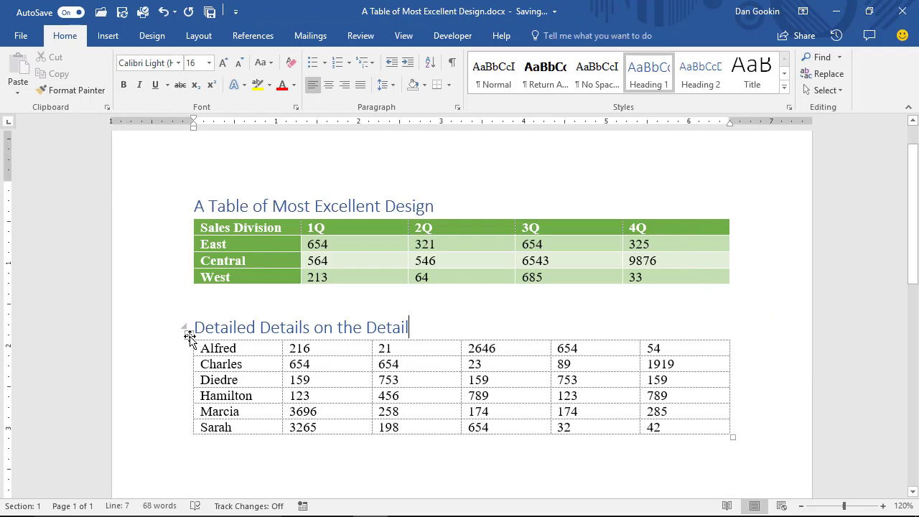
click(702, 90)
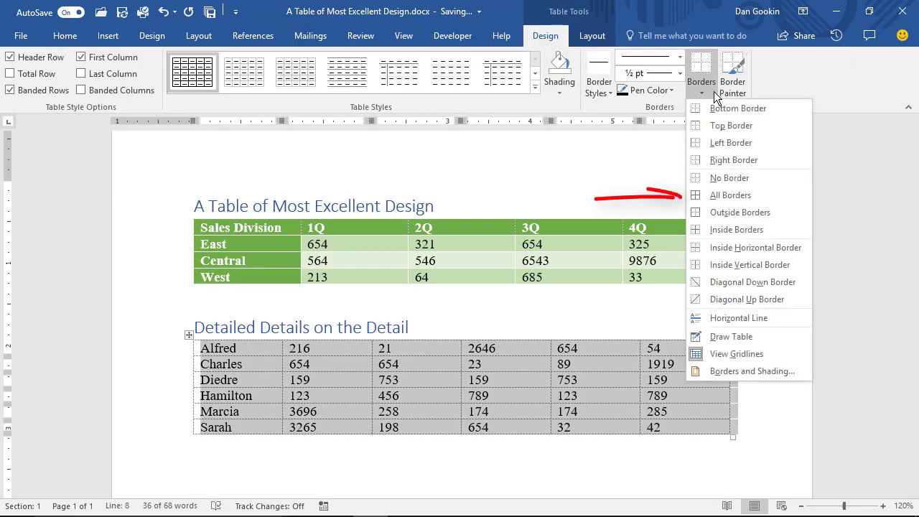